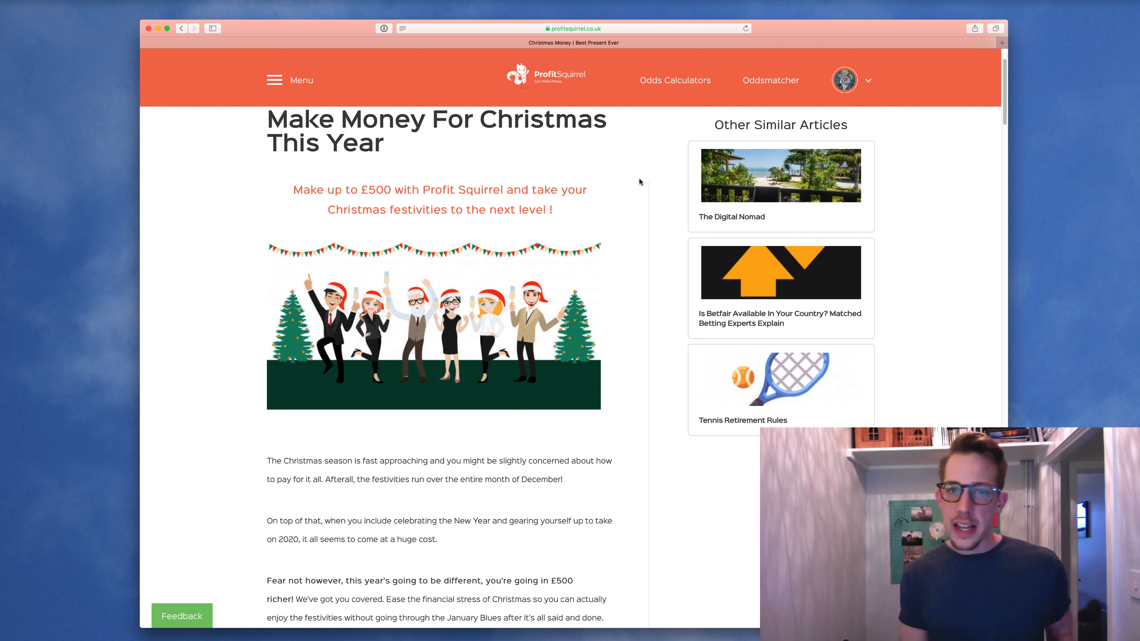
pyautogui.scroll(-3)
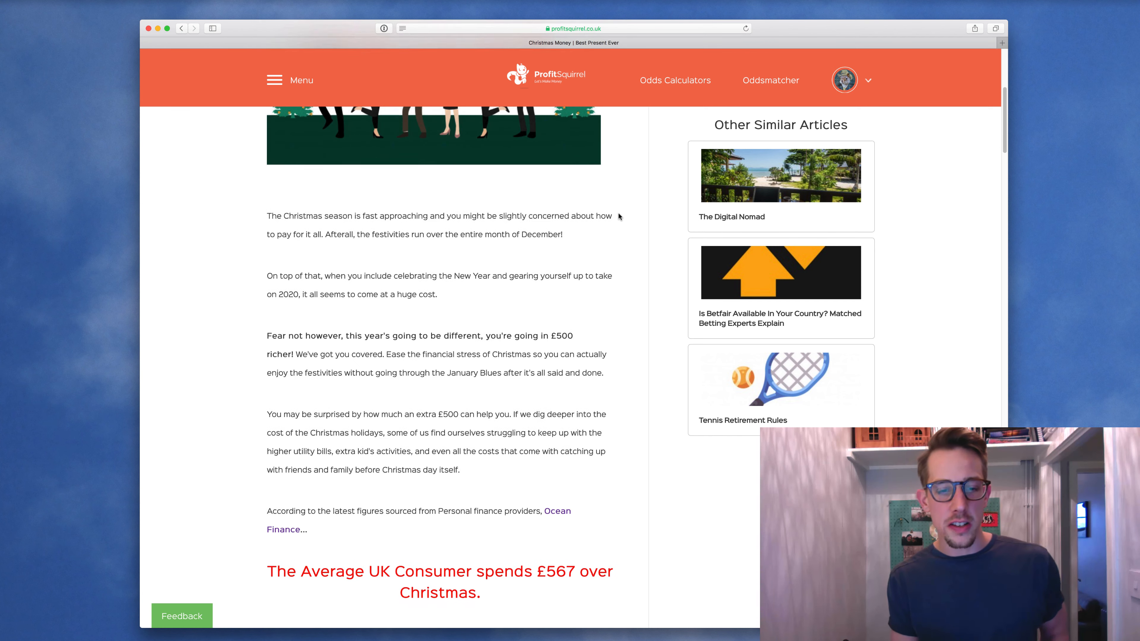
pyautogui.scroll(-3)
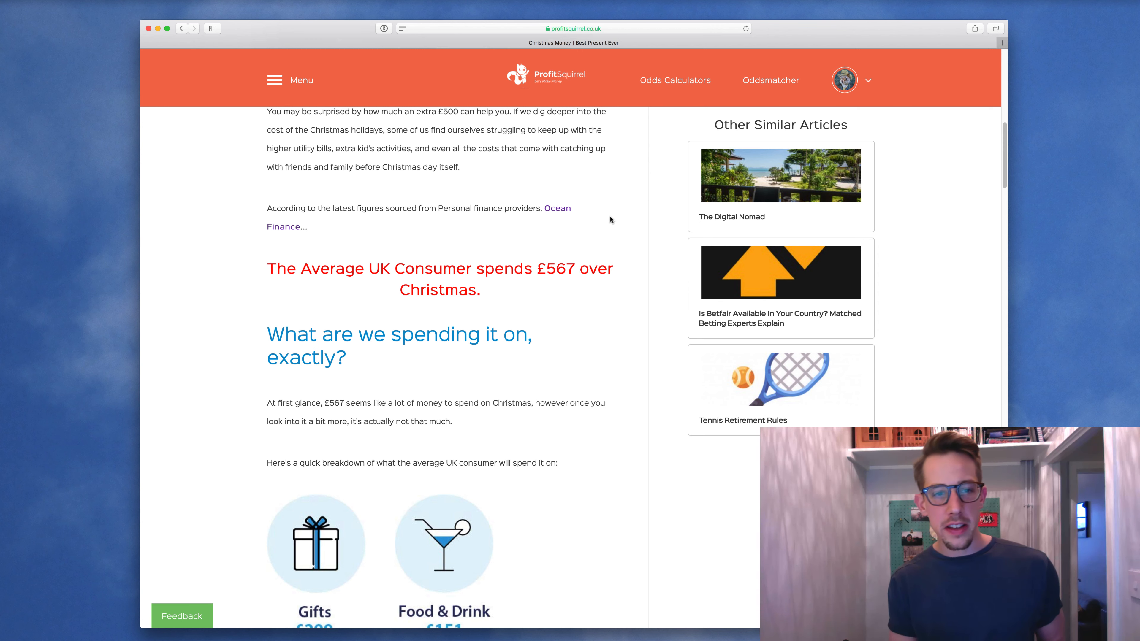
pyautogui.moveTo(602, 224)
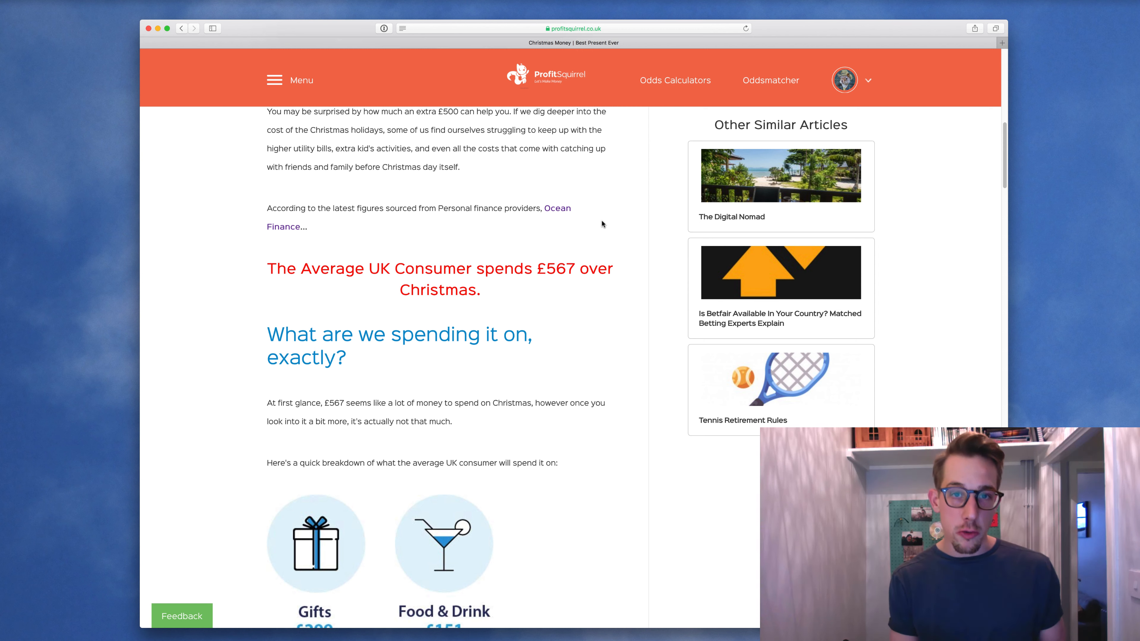
pyautogui.moveTo(519, 266)
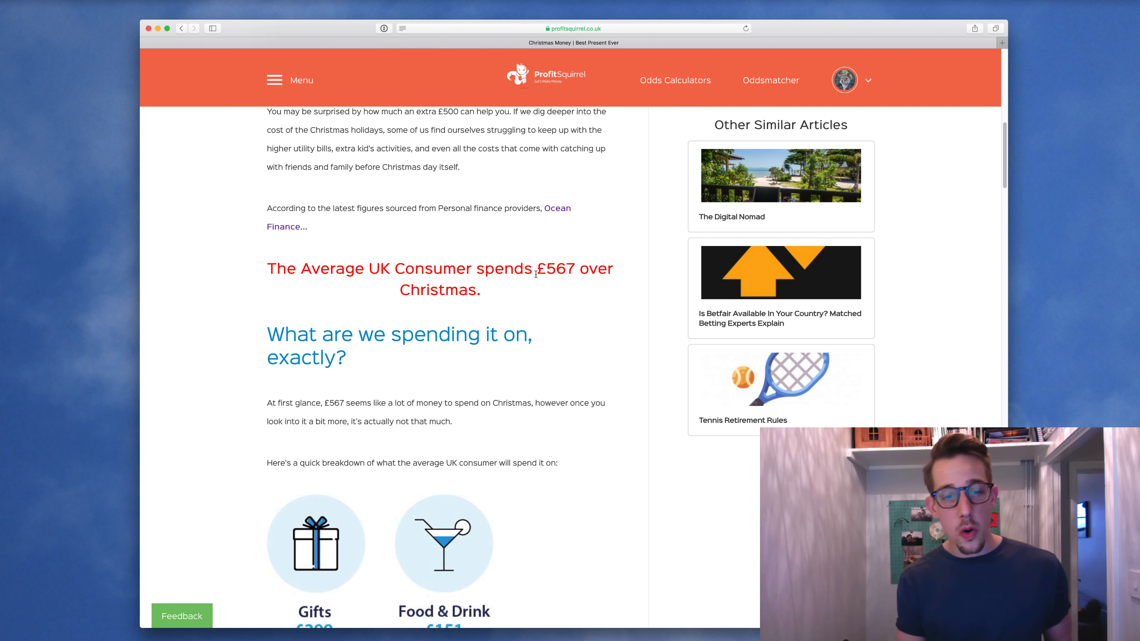
pyautogui.scroll(-3)
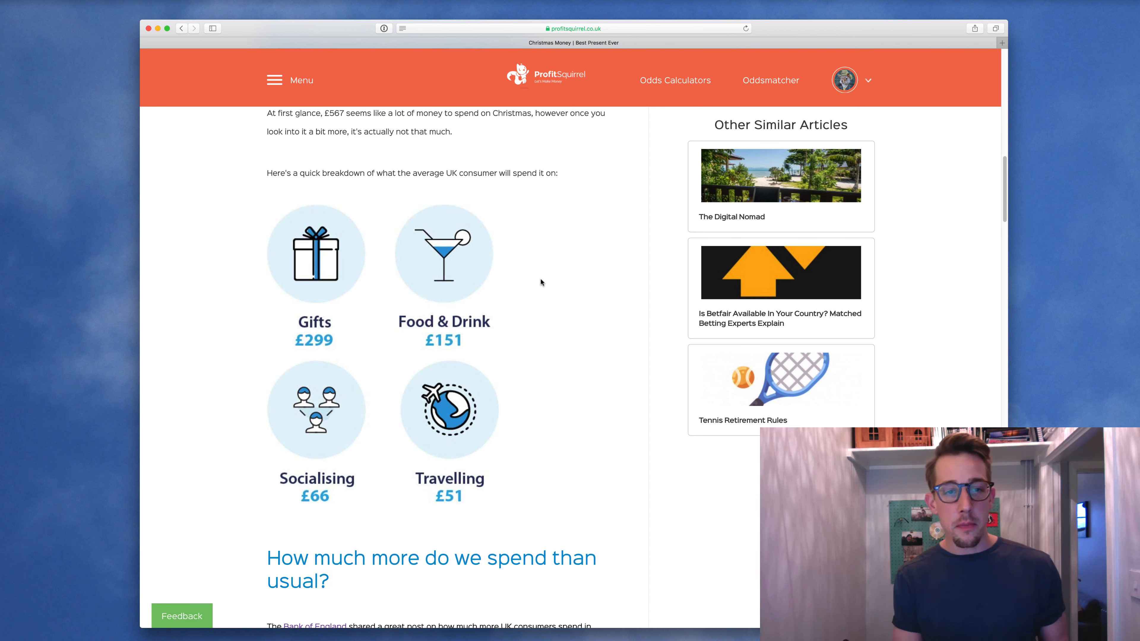
pyautogui.scroll(-3)
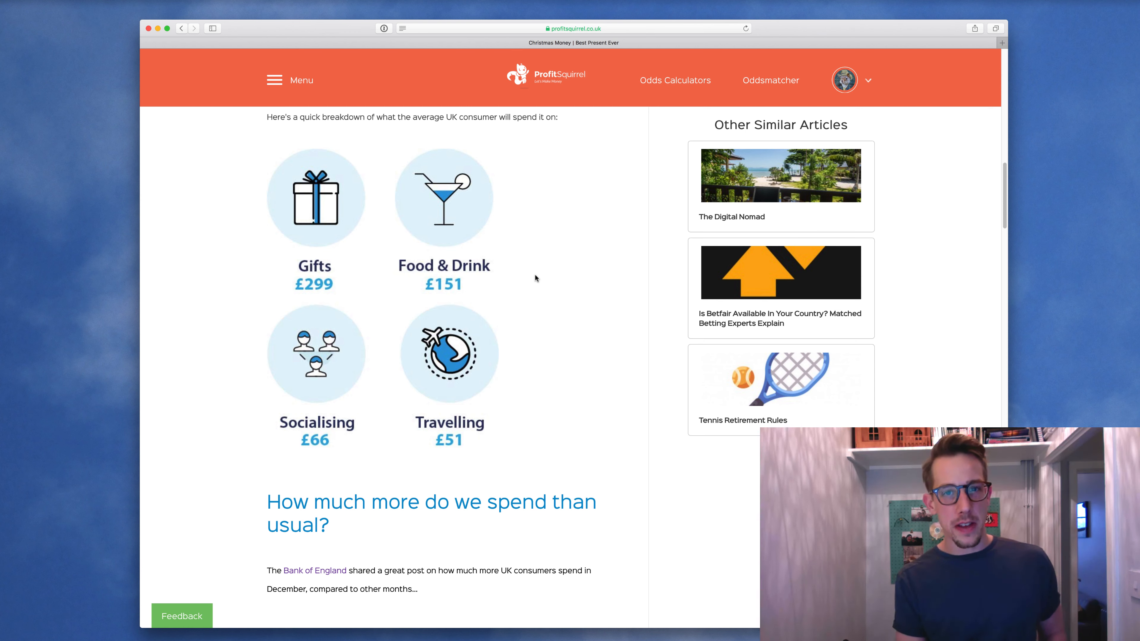
pyautogui.moveTo(531, 278)
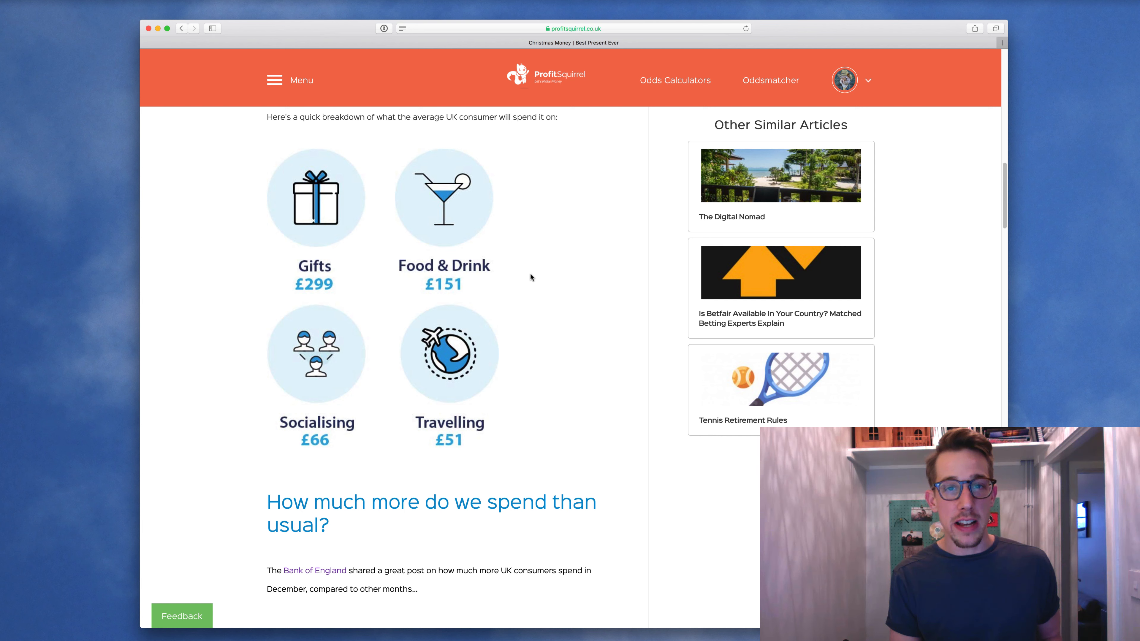
pyautogui.scroll(-3)
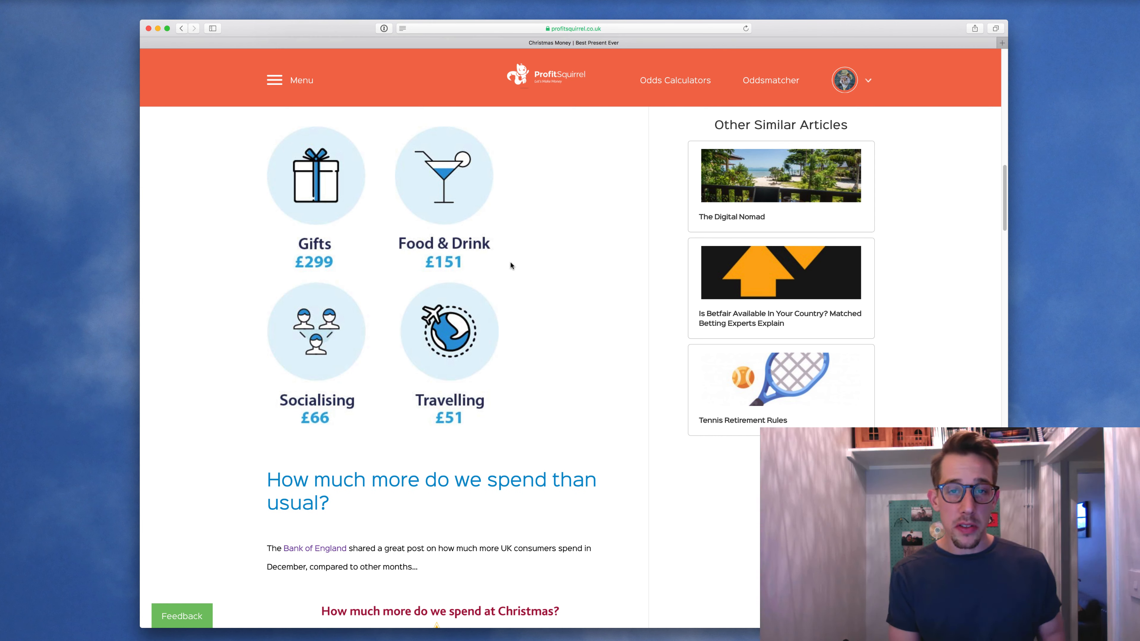
pyautogui.scroll(-3)
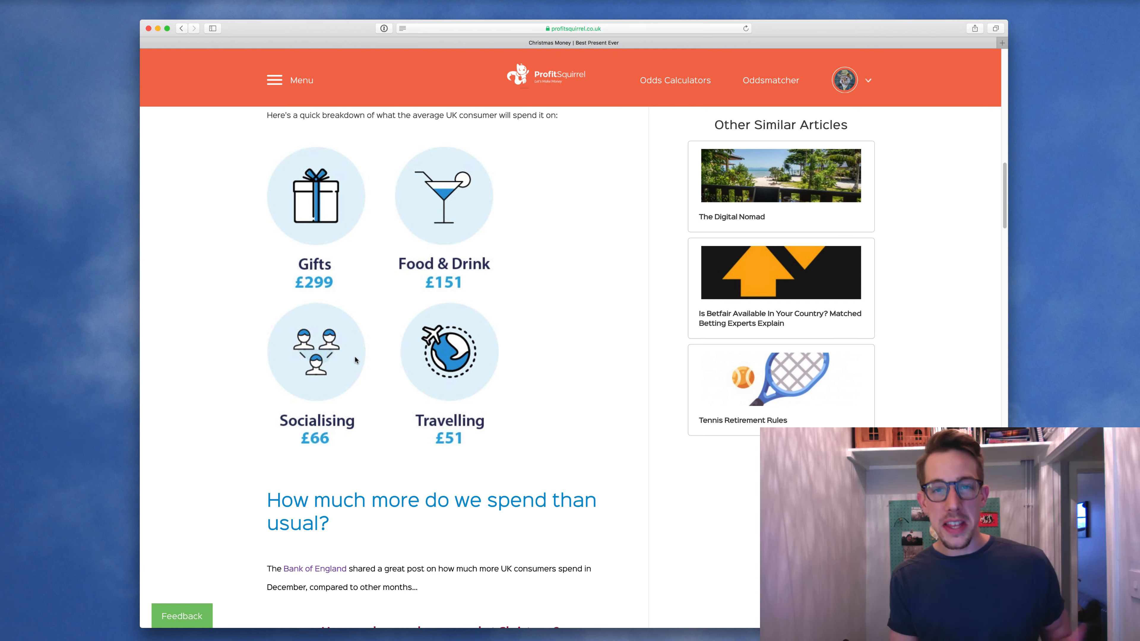
pyautogui.scroll(-3)
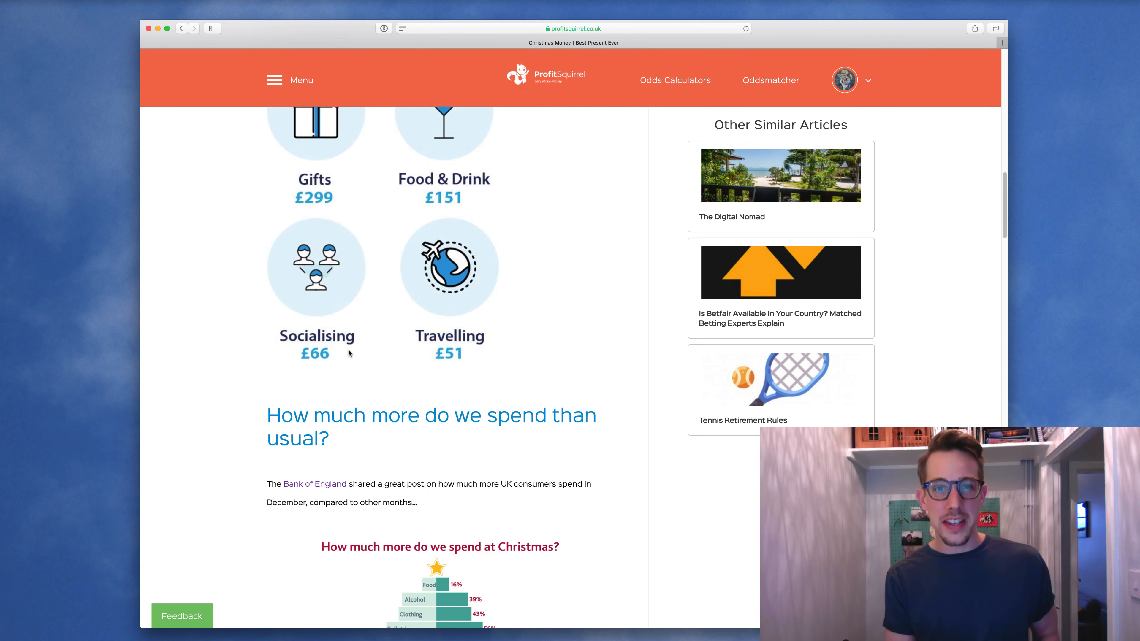
pyautogui.scroll(-3)
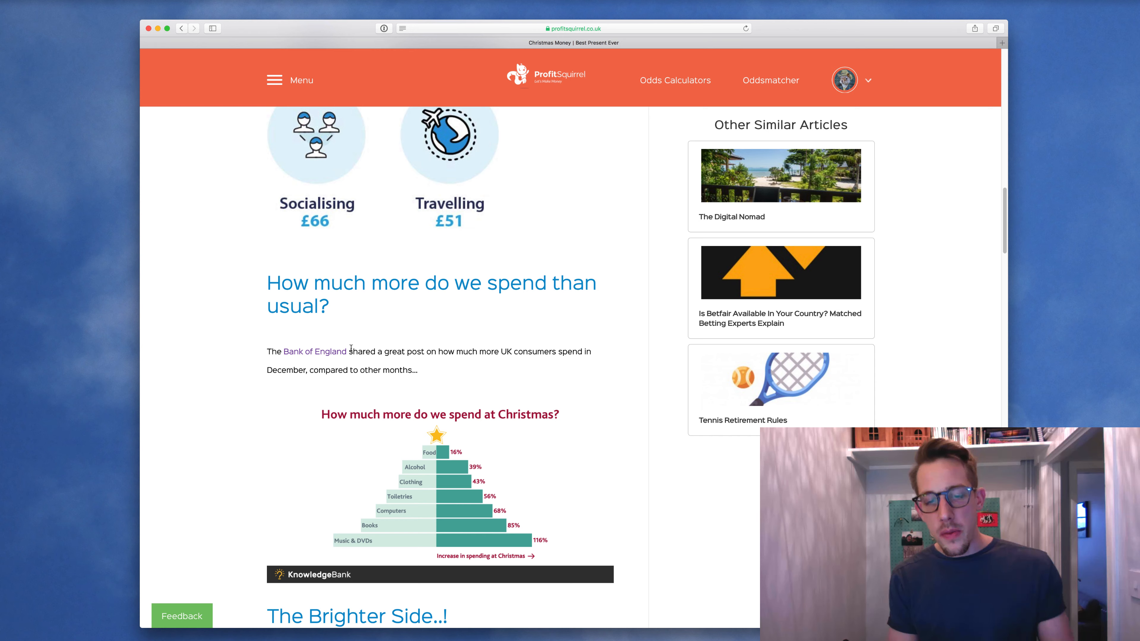
pyautogui.scroll(-3)
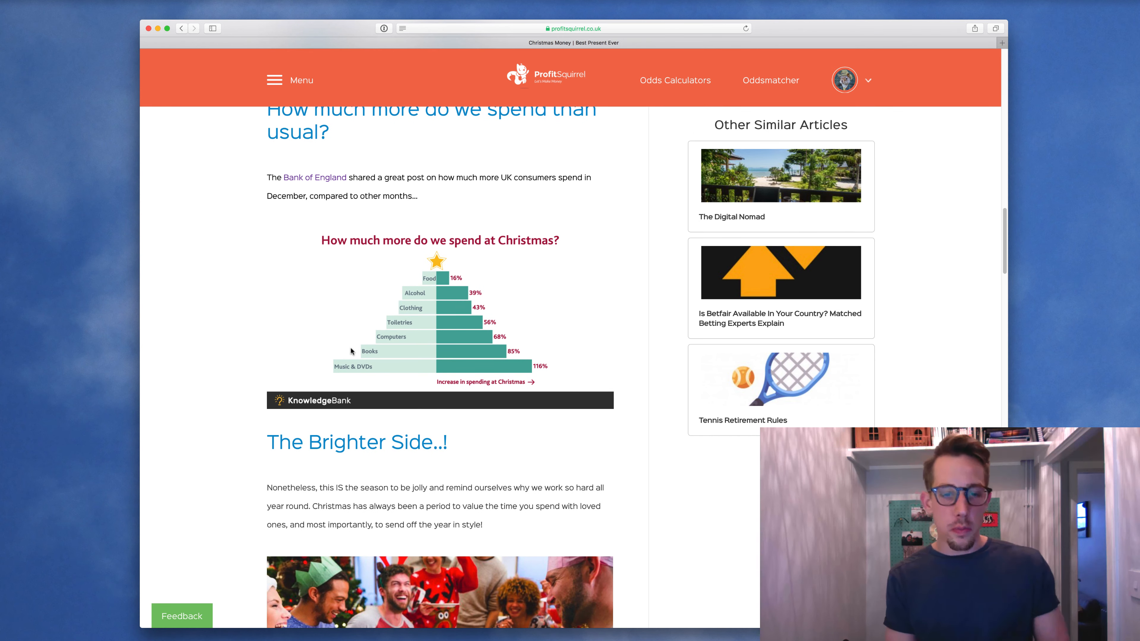
pyautogui.scroll(-3)
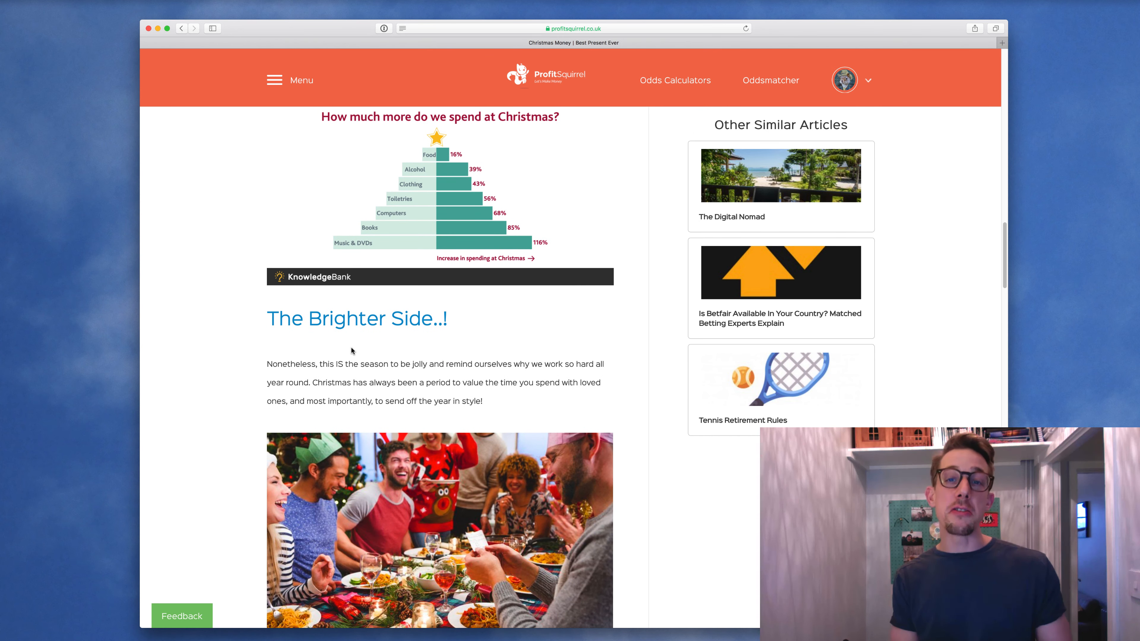
pyautogui.scroll(3)
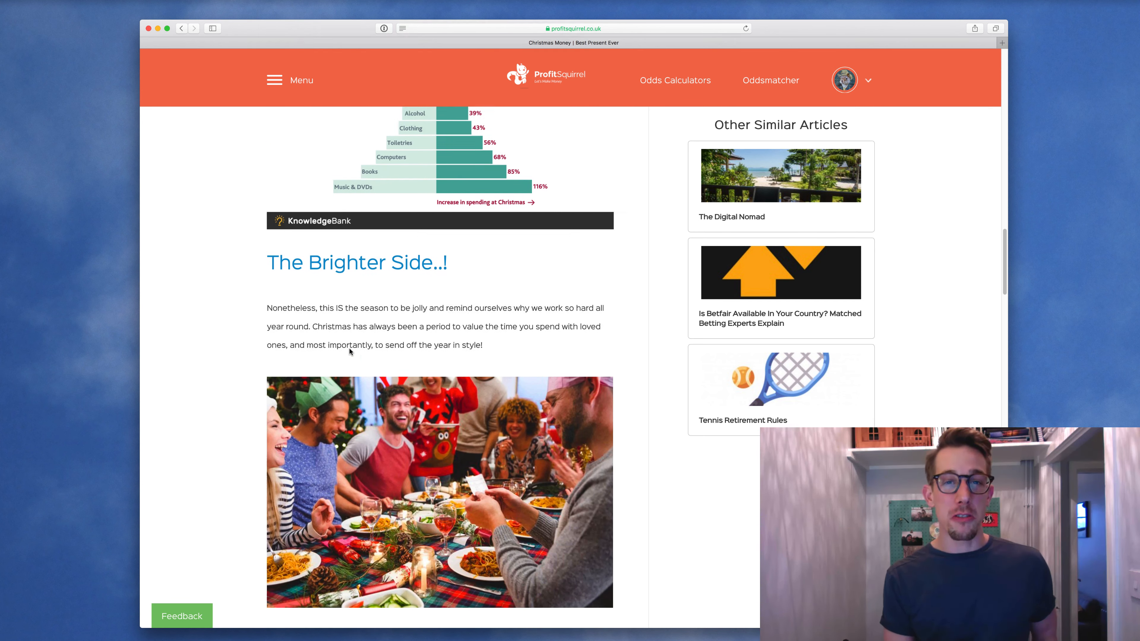
pyautogui.scroll(-3)
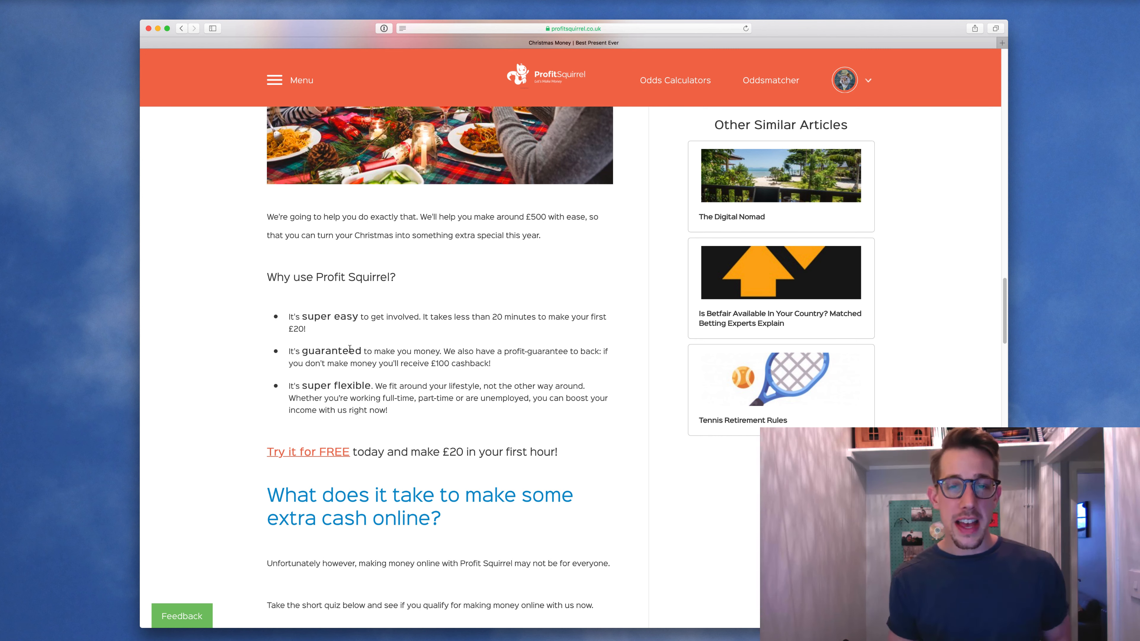
pyautogui.scroll(-3)
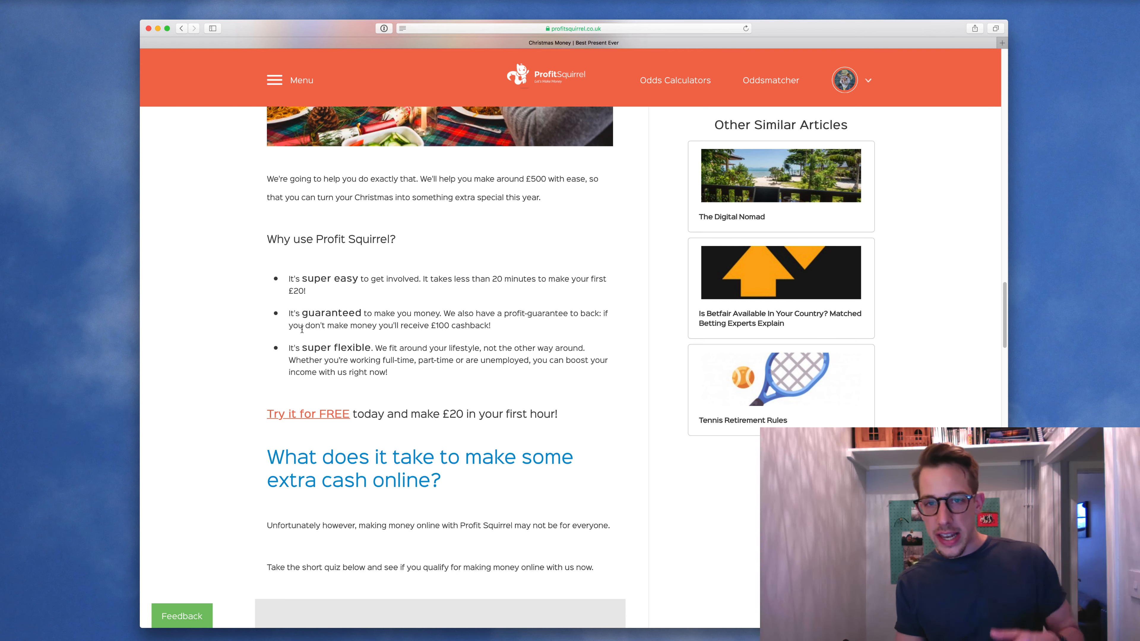
pyautogui.scroll(-3)
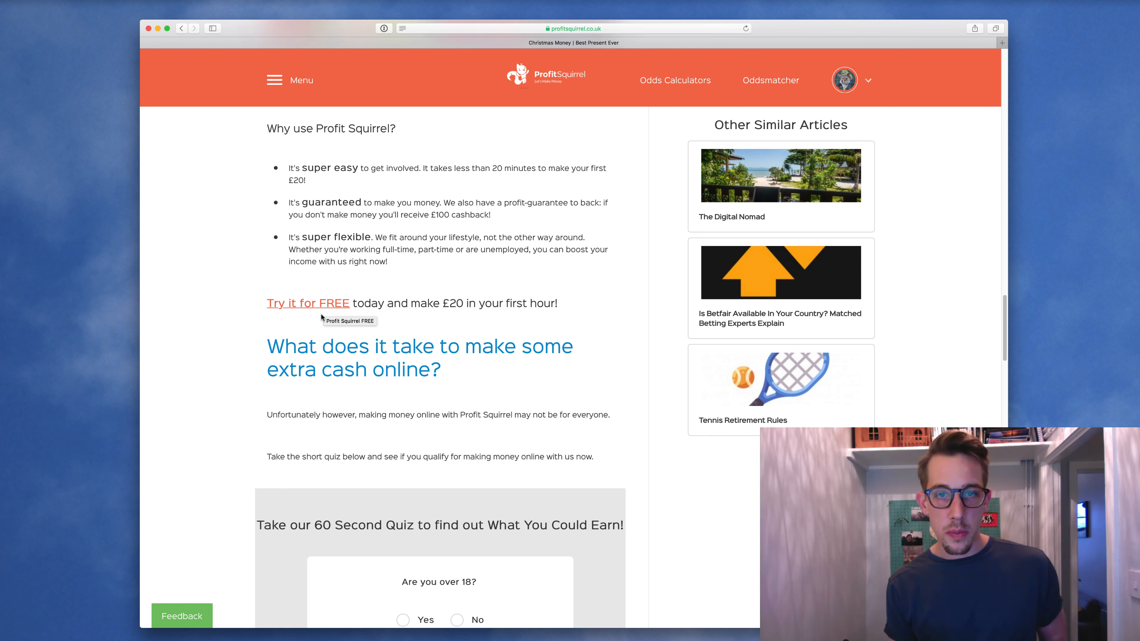
pyautogui.scroll(-3)
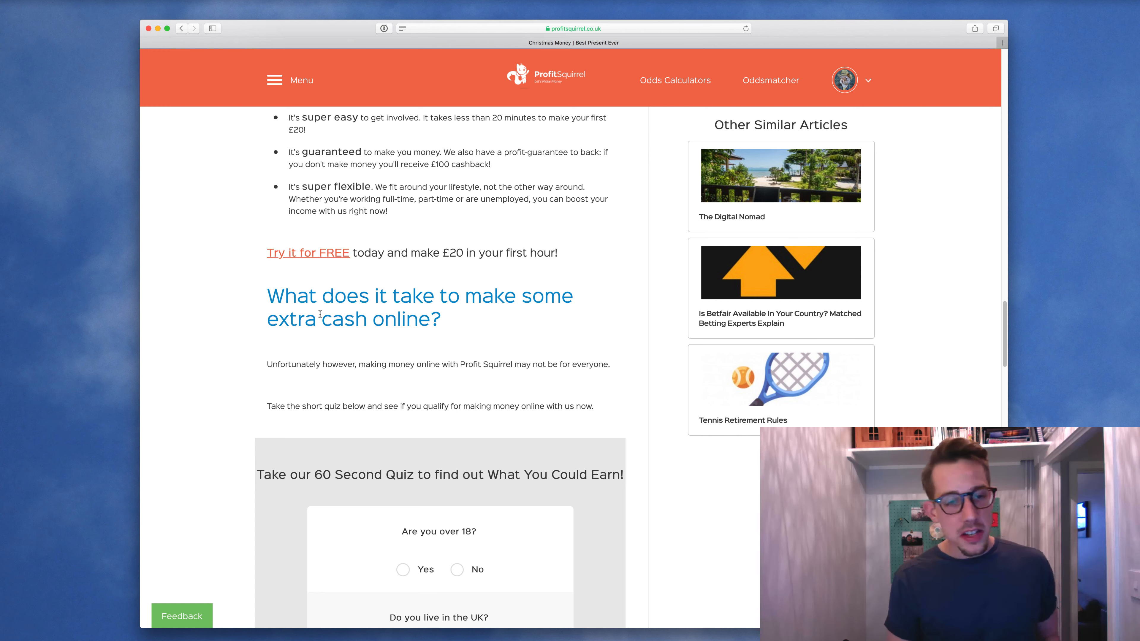
pyautogui.scroll(-3)
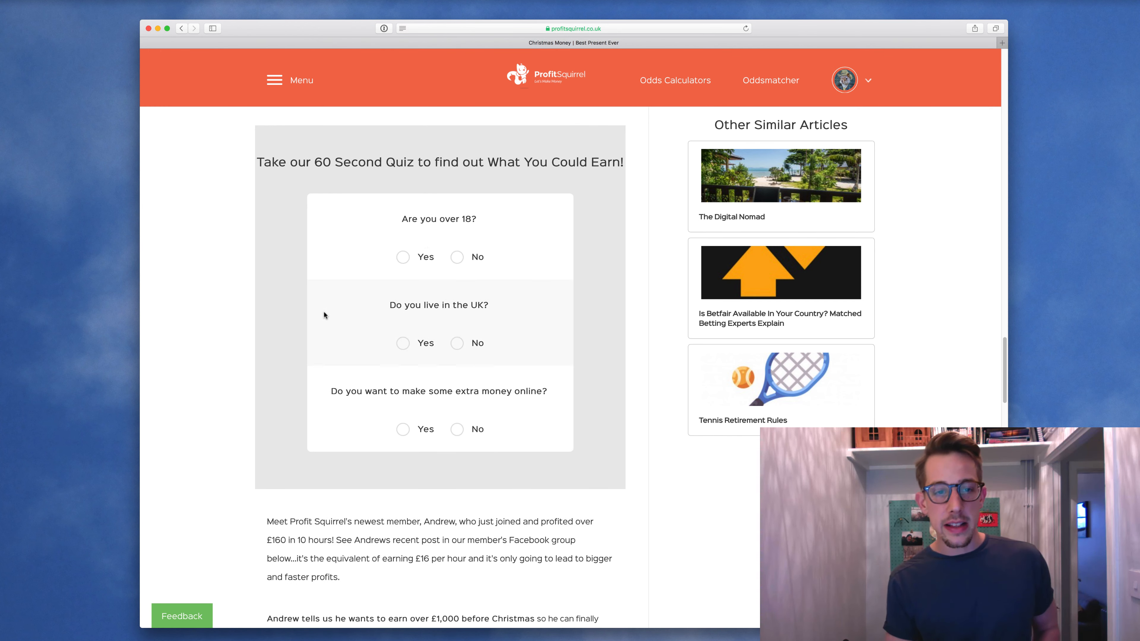
pyautogui.moveTo(425, 244)
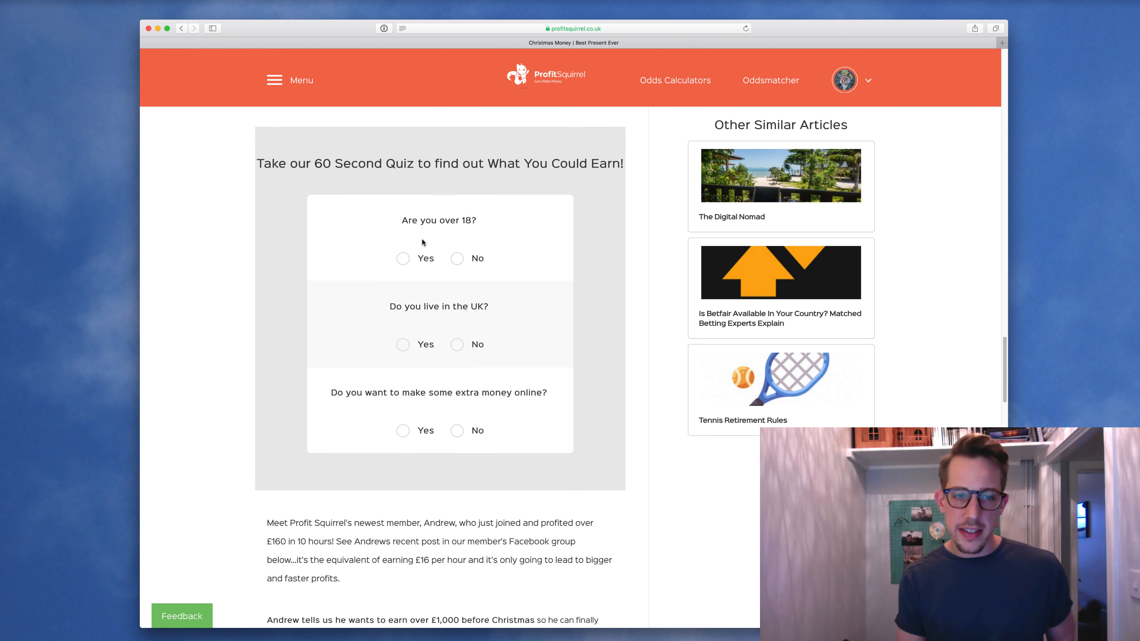
pyautogui.scroll(-3)
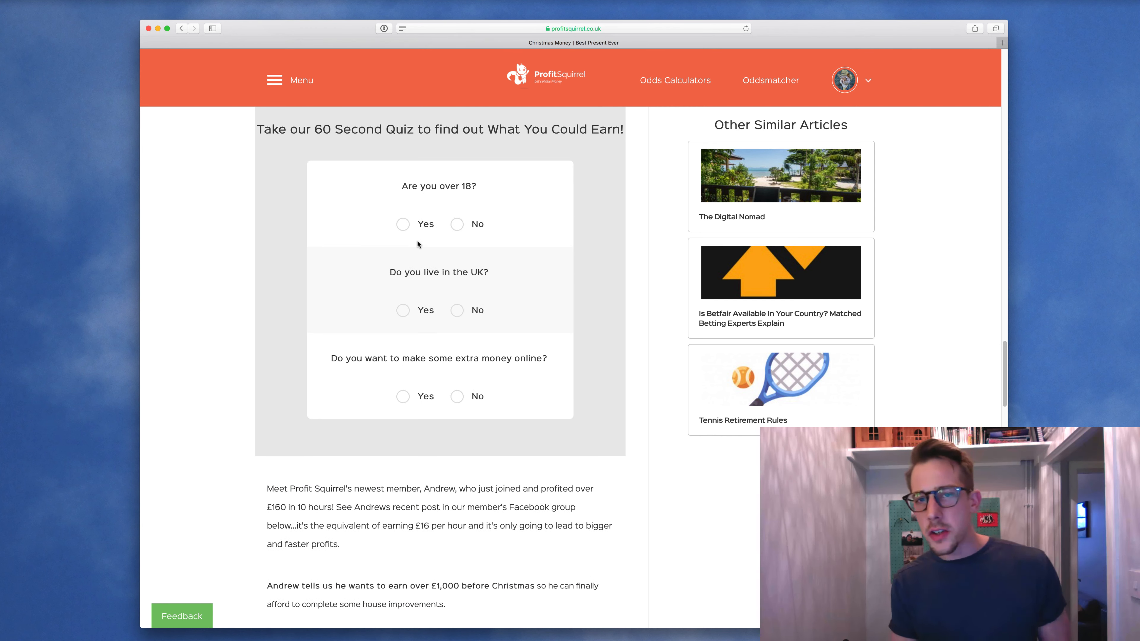
pyautogui.scroll(-3)
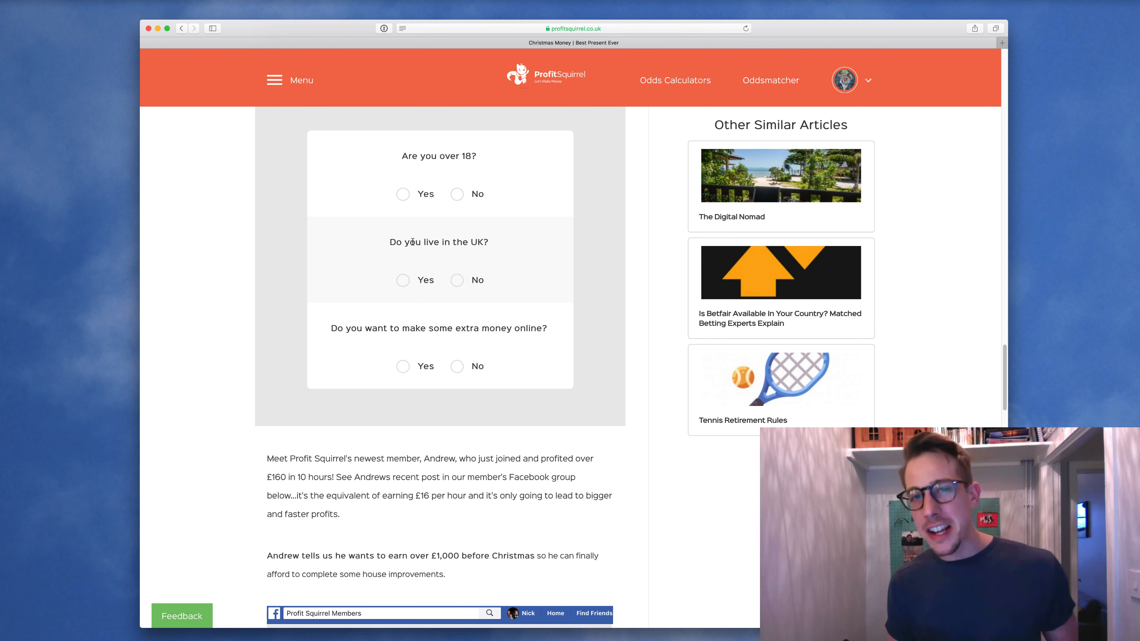
pyautogui.scroll(-3)
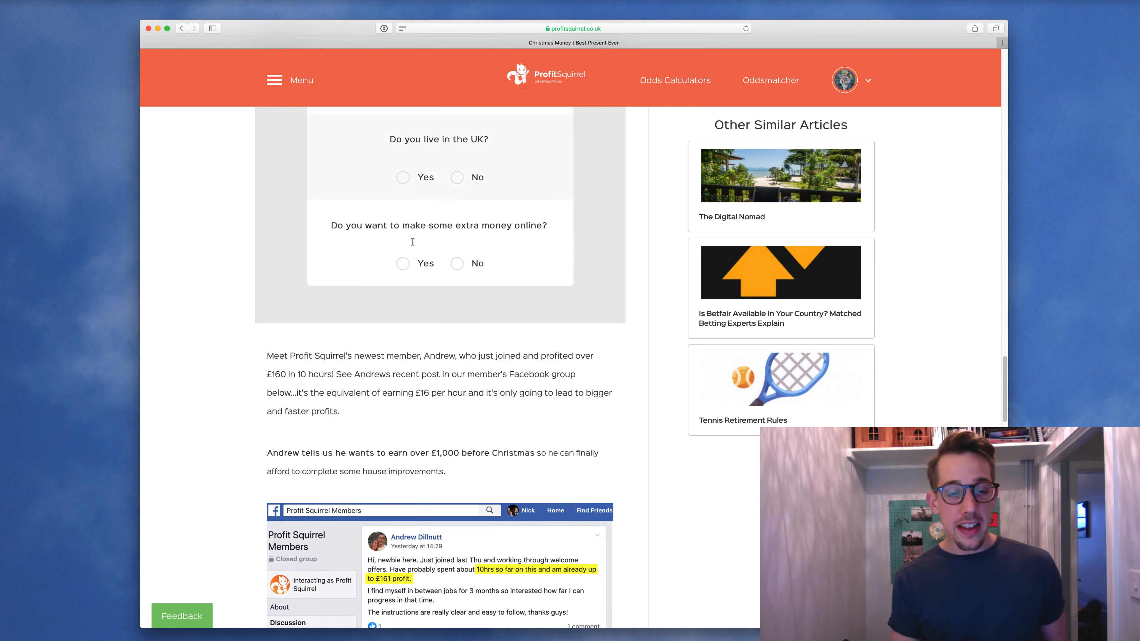
pyautogui.scroll(-3)
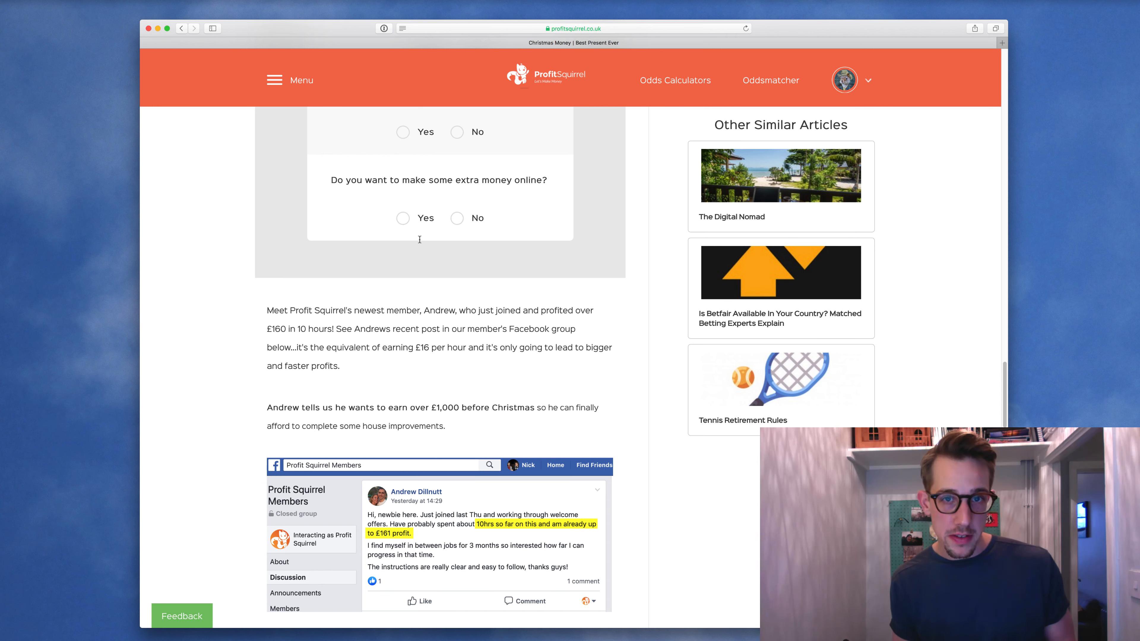
pyautogui.scroll(-3)
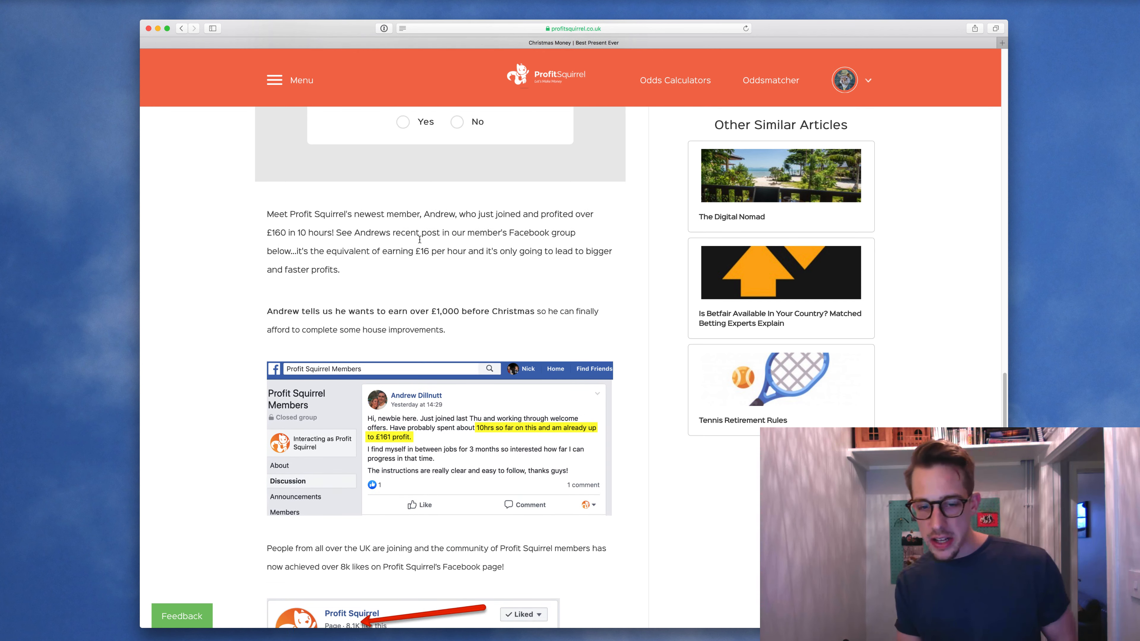
pyautogui.scroll(-3)
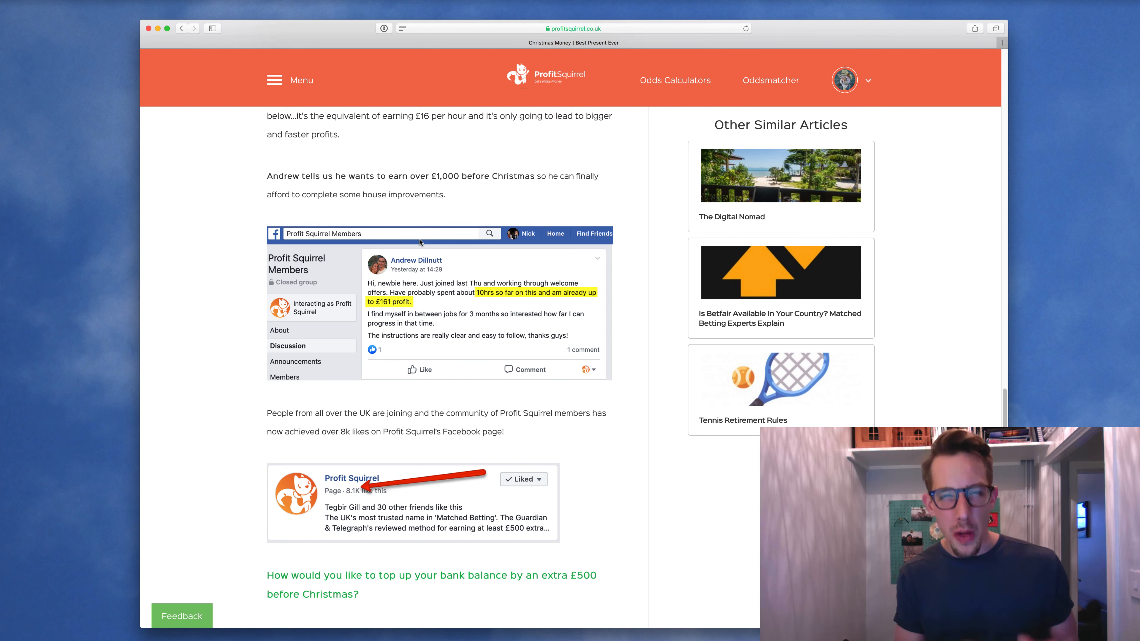
pyautogui.scroll(-3)
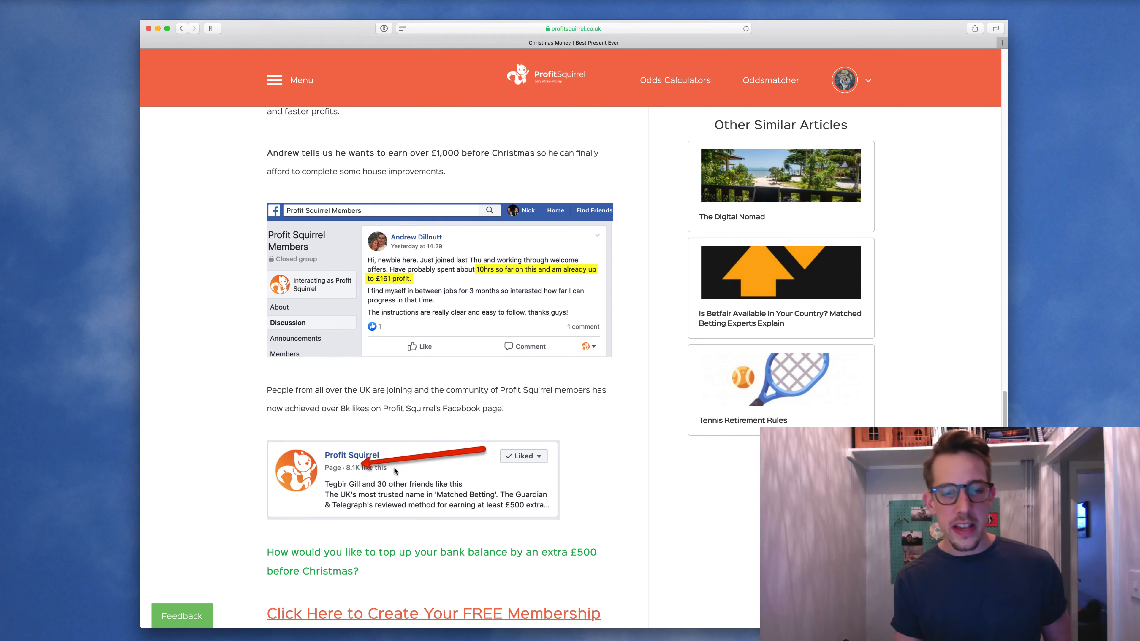